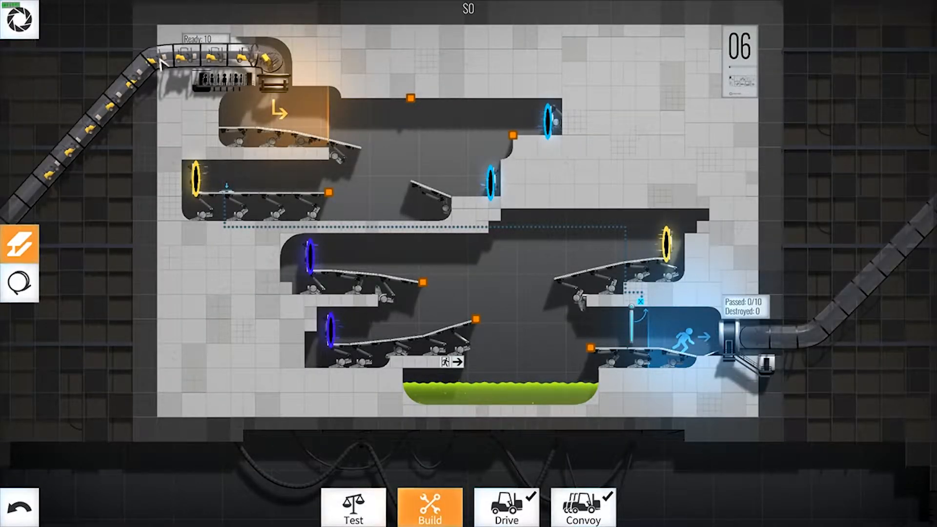
{"action": "mouse_move", "coordinate": [287, 105]}
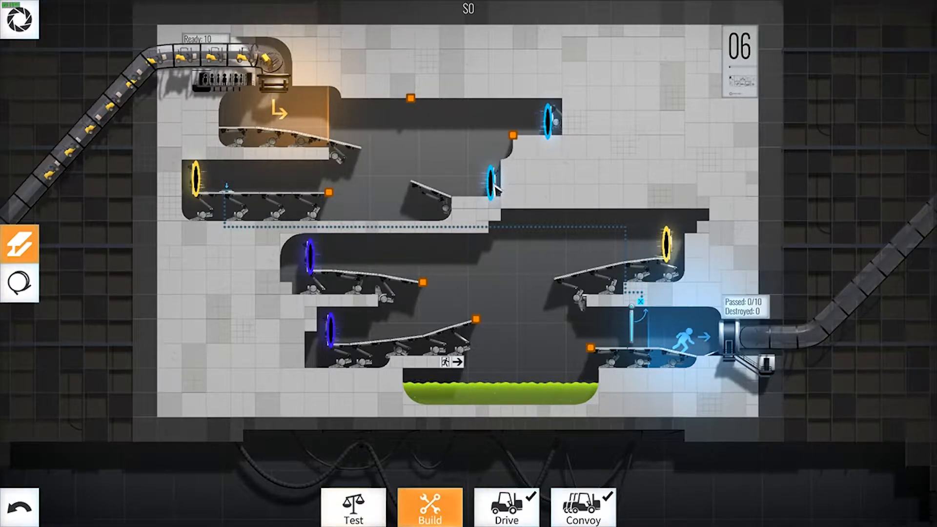
{"action": "mouse_move", "coordinate": [532, 120]}
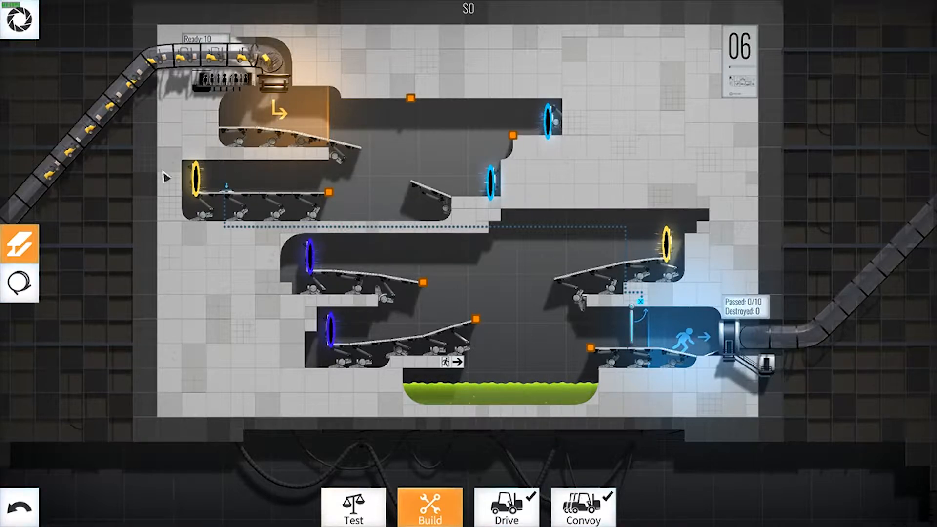
{"action": "mouse_move", "coordinate": [584, 255]}
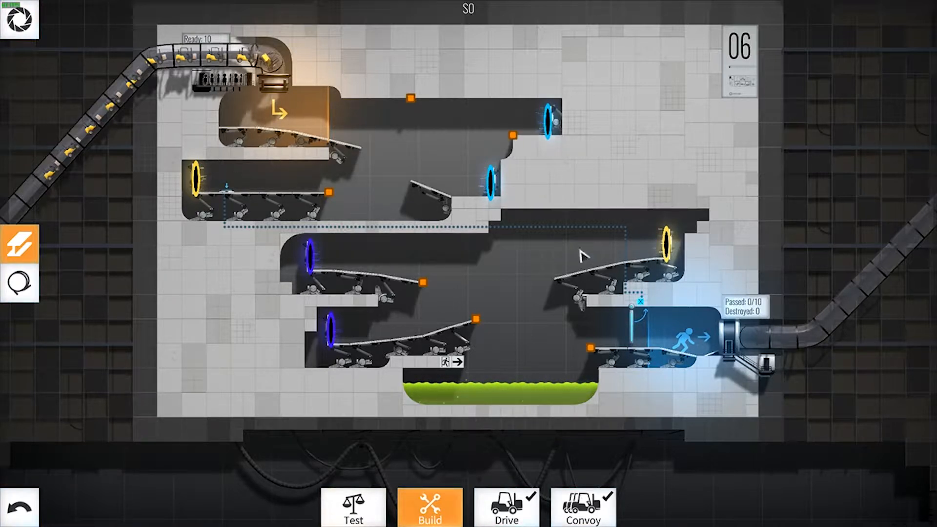
{"action": "mouse_move", "coordinate": [528, 327]}
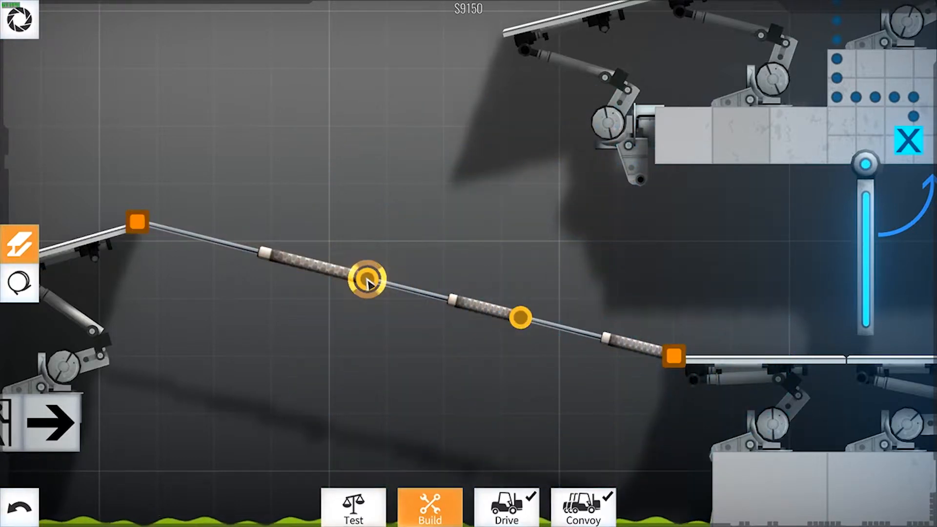
Step: Drag a support beam upward from the lower ramp's end anchor above the new road
{"action": "left_click", "coordinate": [367, 280]}
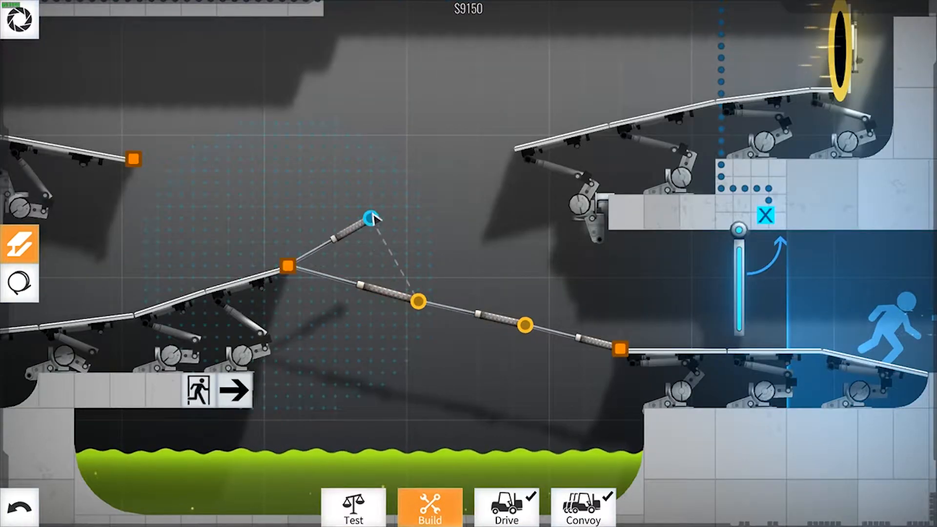
{"action": "left_click_drag", "start_coordinate": [369, 218], "coordinate": [381, 194]}
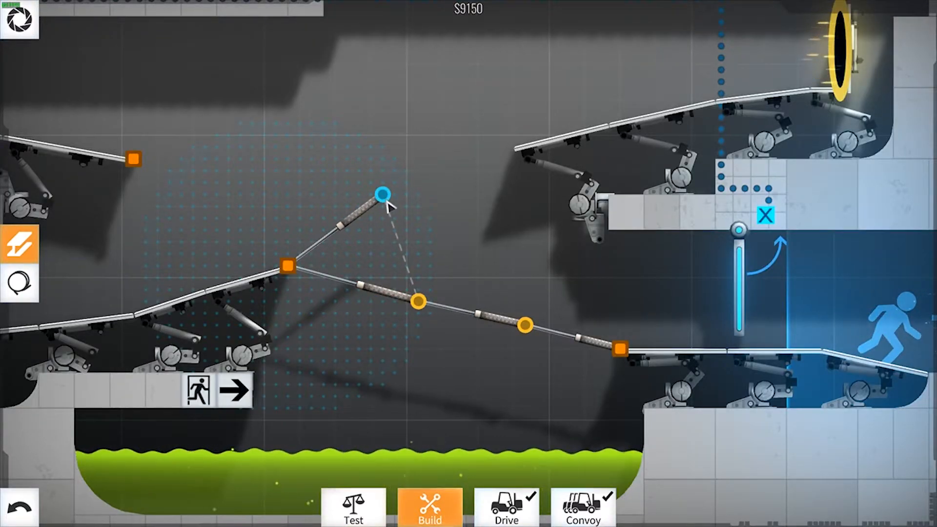